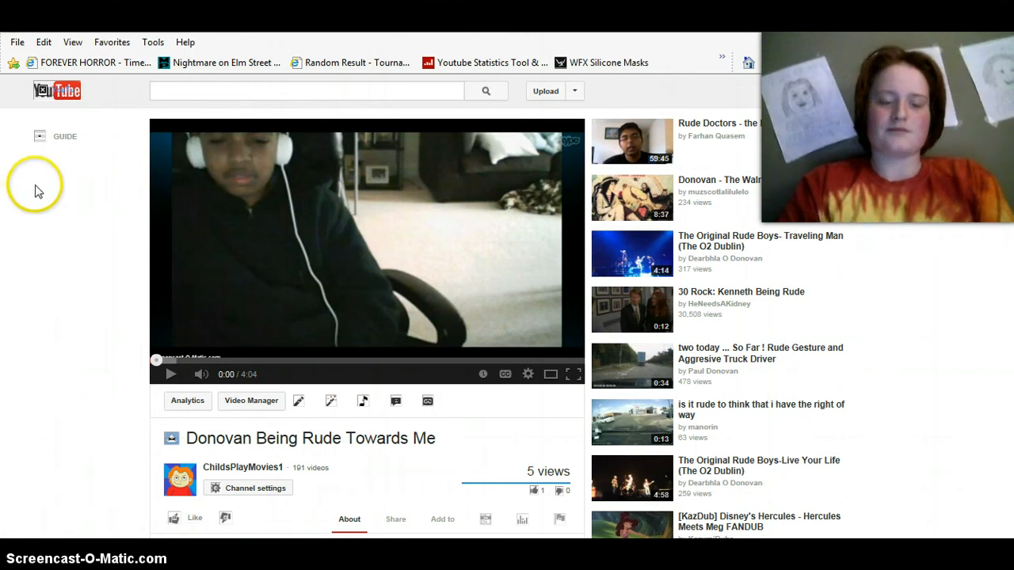
{"action": "mouse_move", "coordinate": [76, 180]}
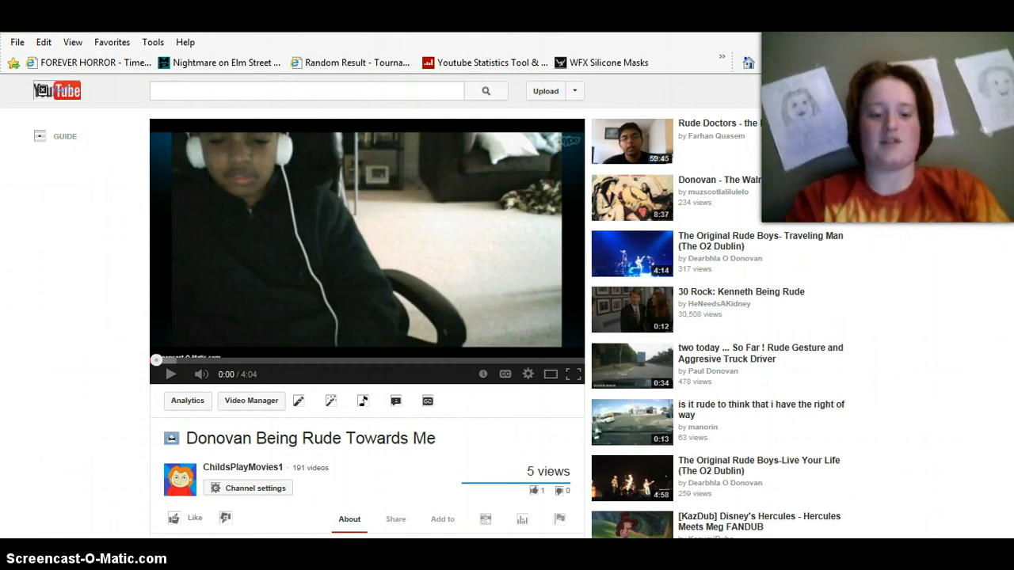
{"action": "scroll", "scroll_direction": "down", "scroll_amount": 3}
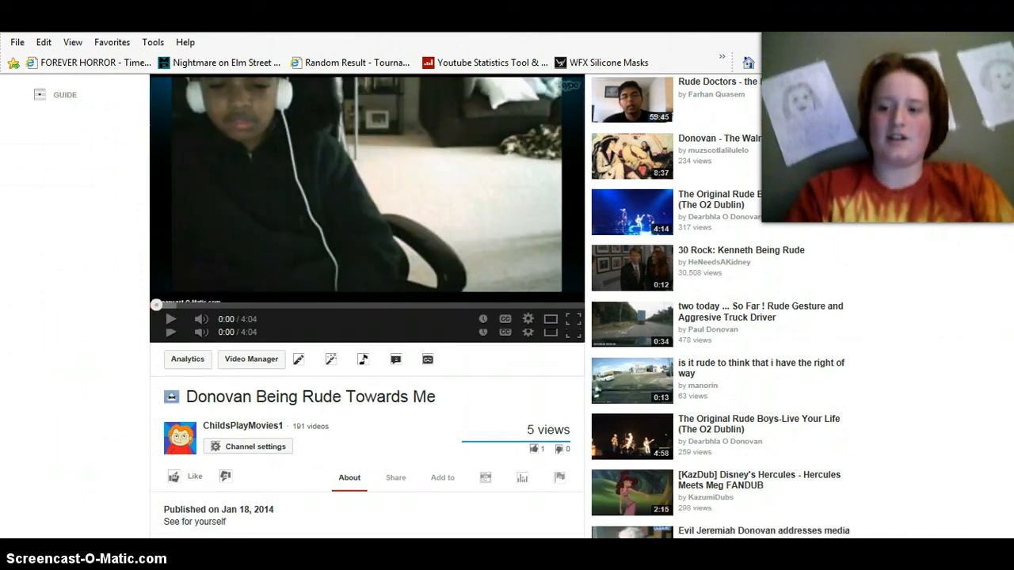
{"action": "scroll", "scroll_direction": "down", "scroll_amount": 3}
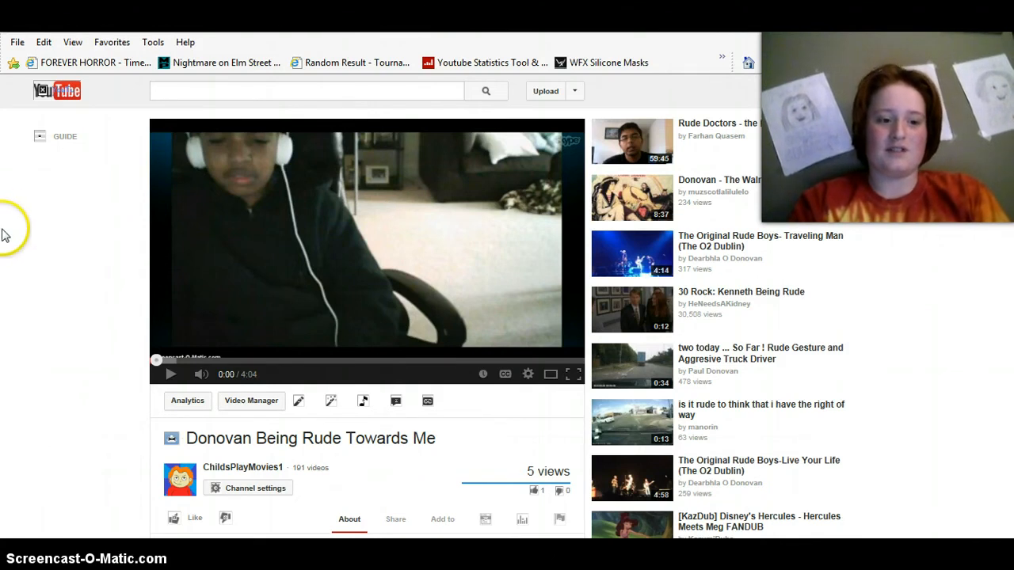
{"action": "mouse_move", "coordinate": [209, 309]}
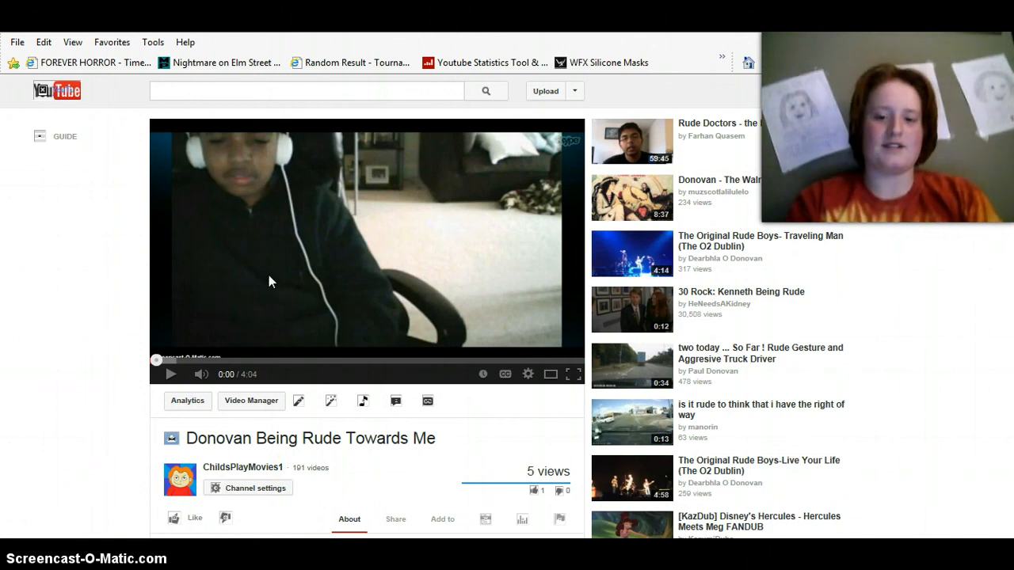
{"action": "mouse_move", "coordinate": [15, 214]}
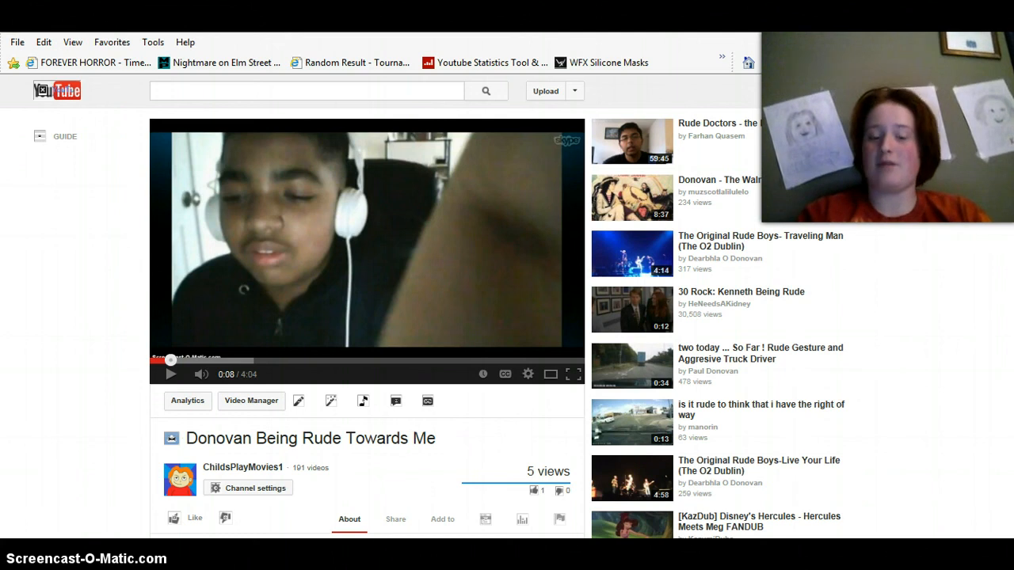
{"action": "scroll", "scroll_direction": "down", "scroll_amount": 3}
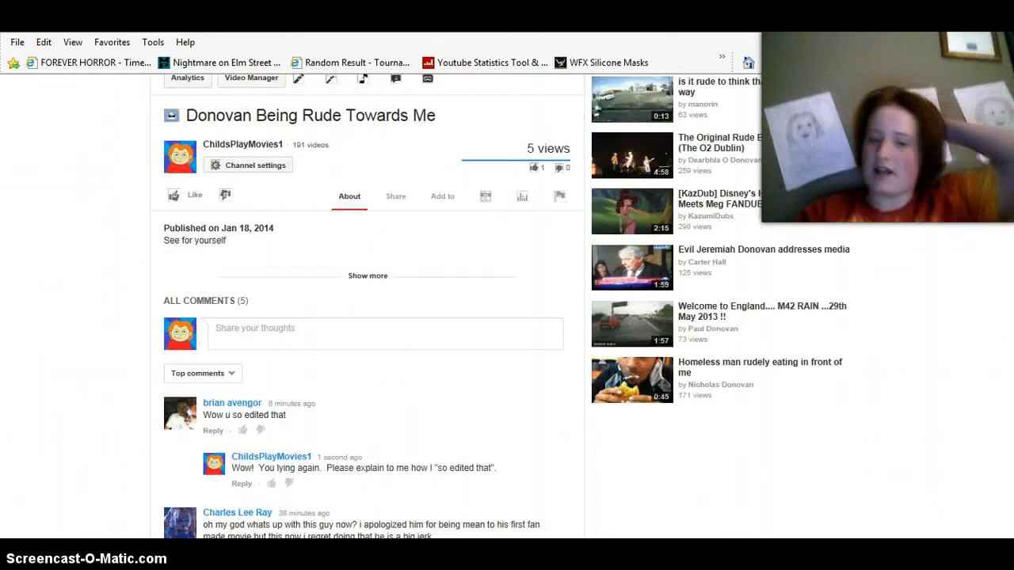
{"action": "scroll", "scroll_direction": "down", "scroll_amount": 3}
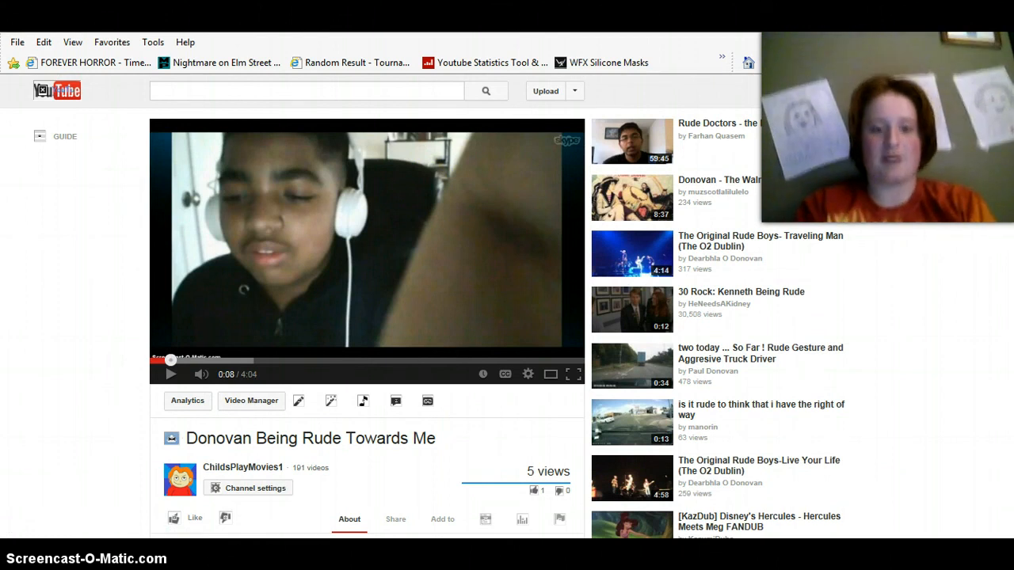
{"action": "scroll", "scroll_direction": "down", "scroll_amount": 3}
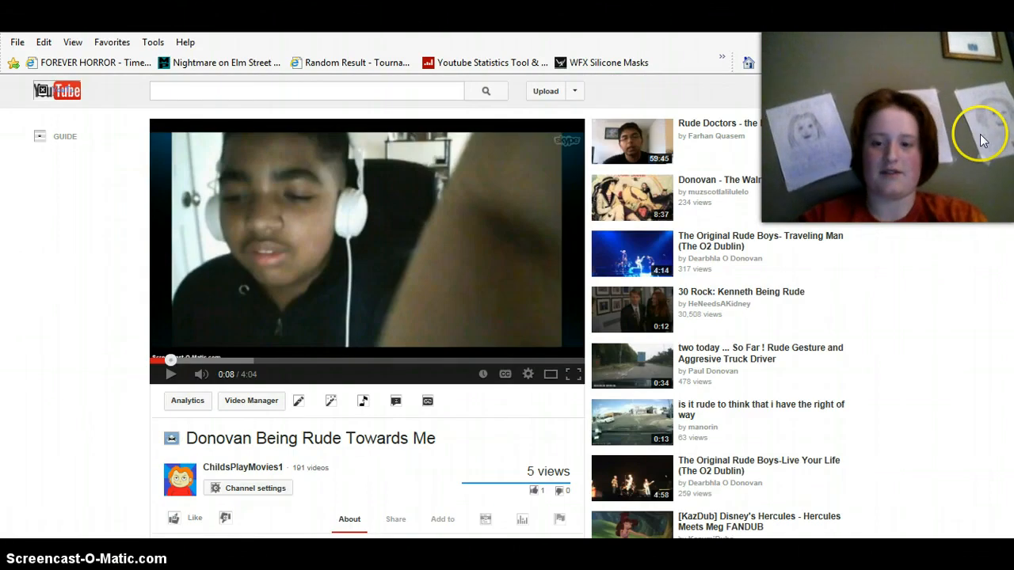
{"action": "mouse_move", "coordinate": [938, 173]}
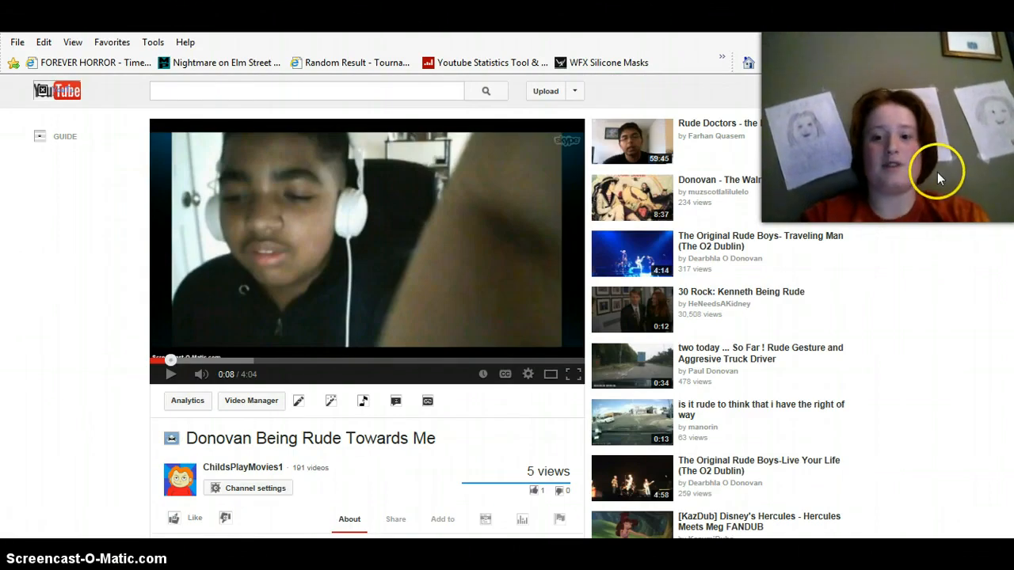
{"action": "mouse_move", "coordinate": [619, 114]}
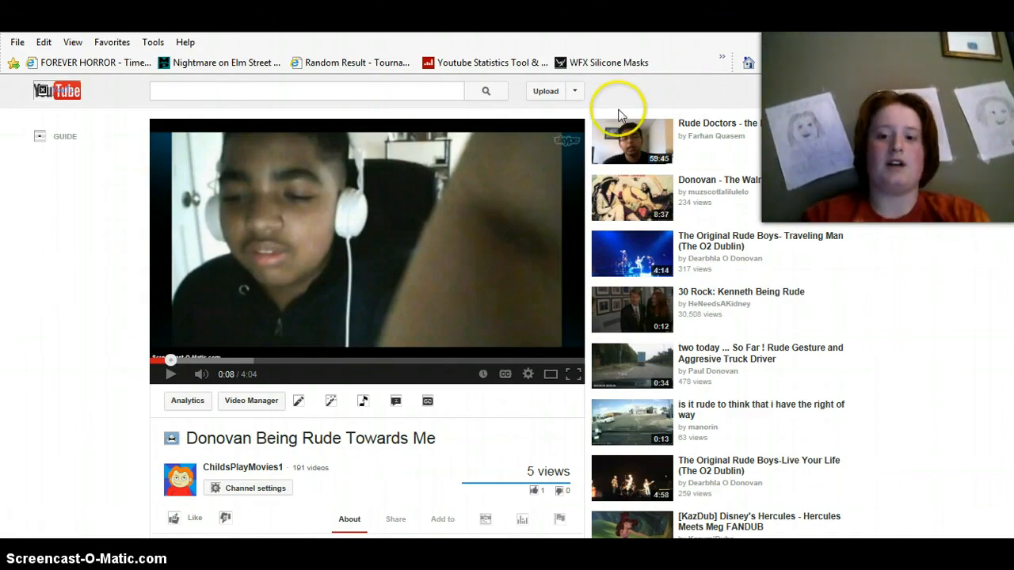